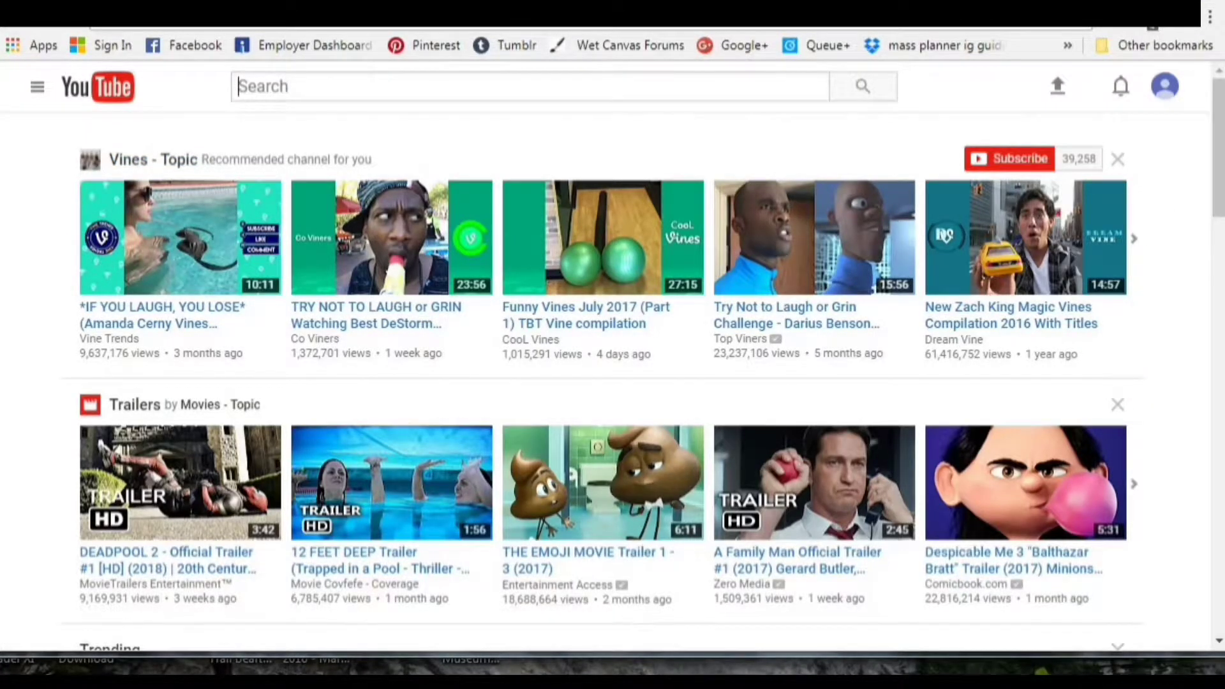
From the profile avatar's settings, show every channel owned by the signed-in account
click(1163, 85)
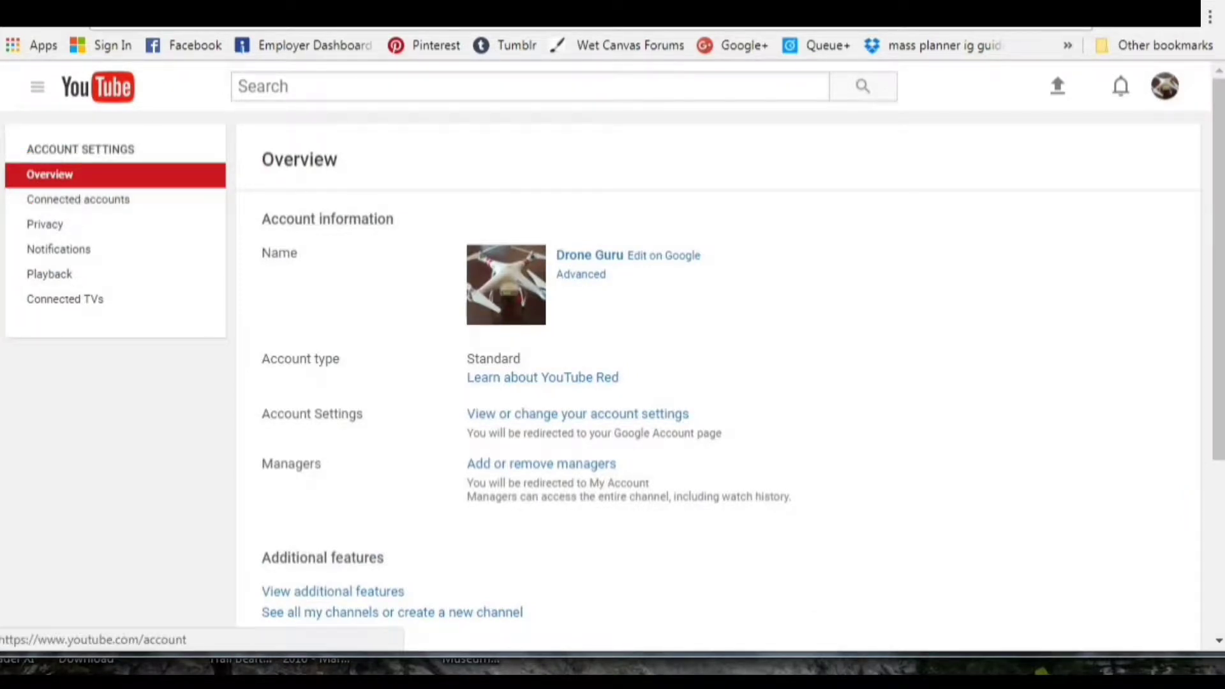
mouse_move(391, 612)
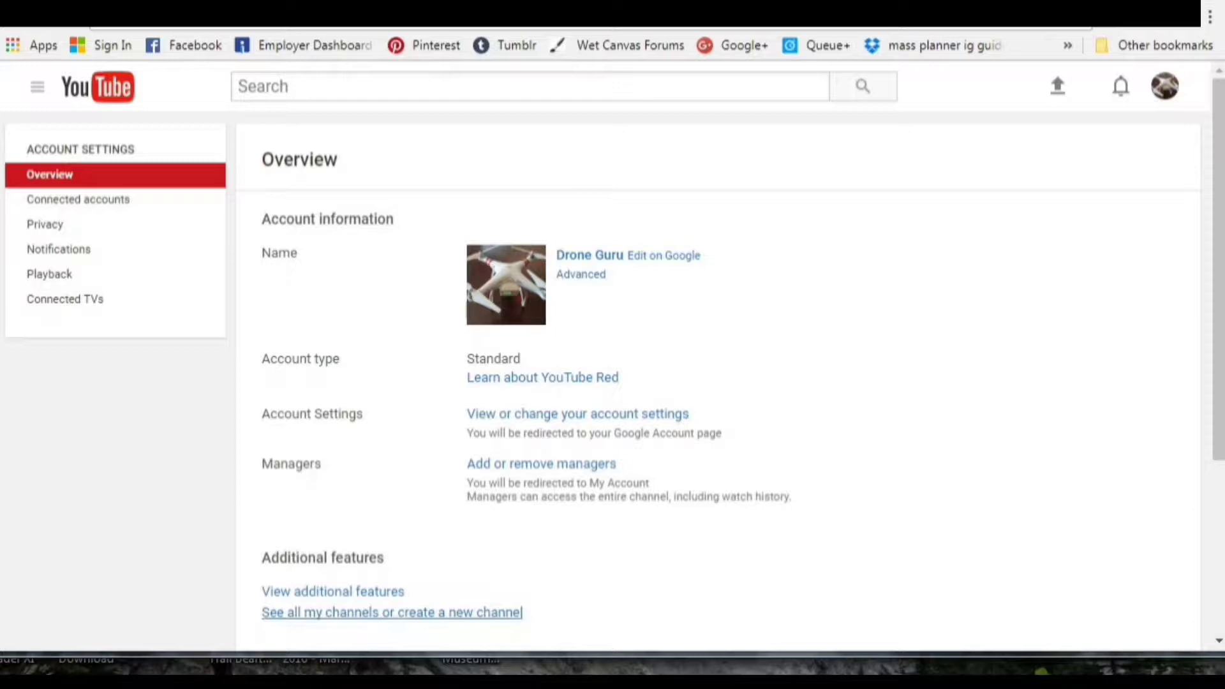
mouse_move(390, 613)
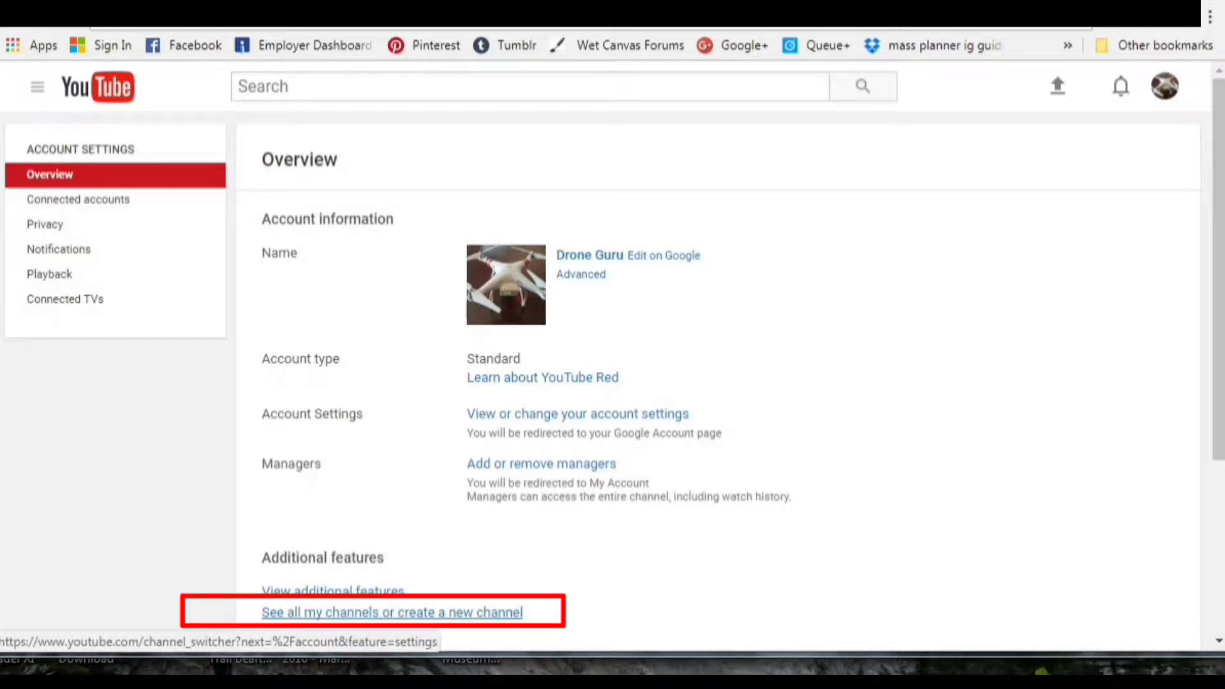
click(390, 613)
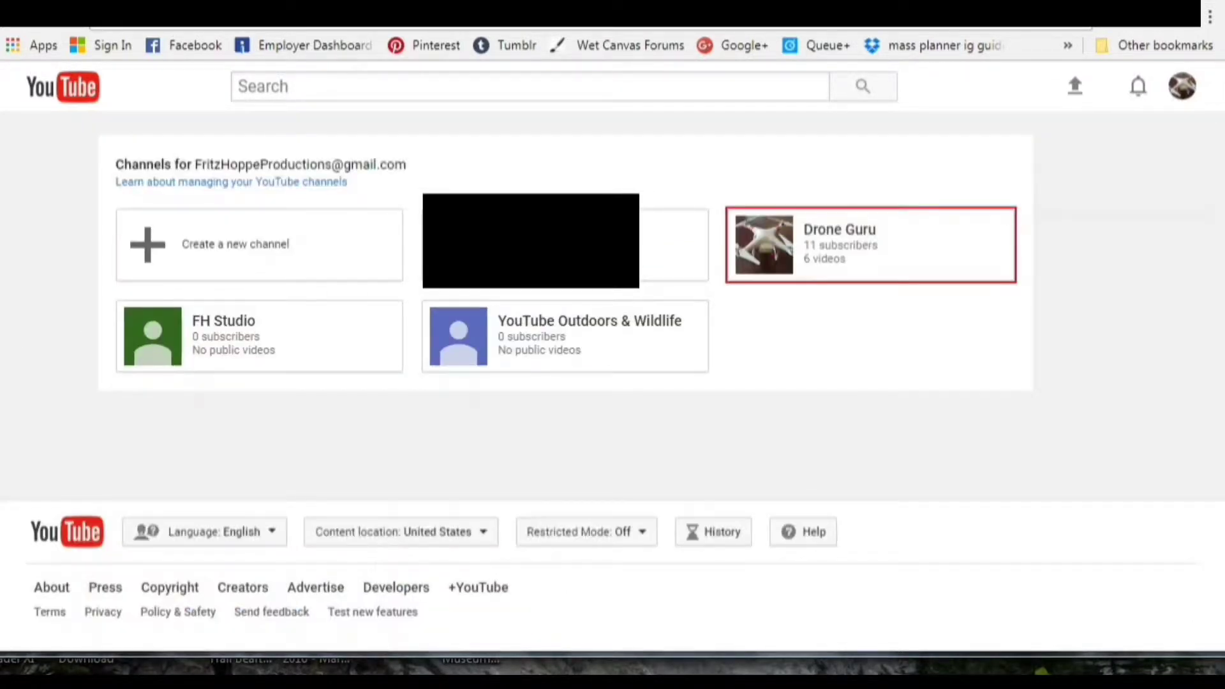
Create a new channel backed by a Brand Account named 'Outdoors & Wildlife'
click(235, 243)
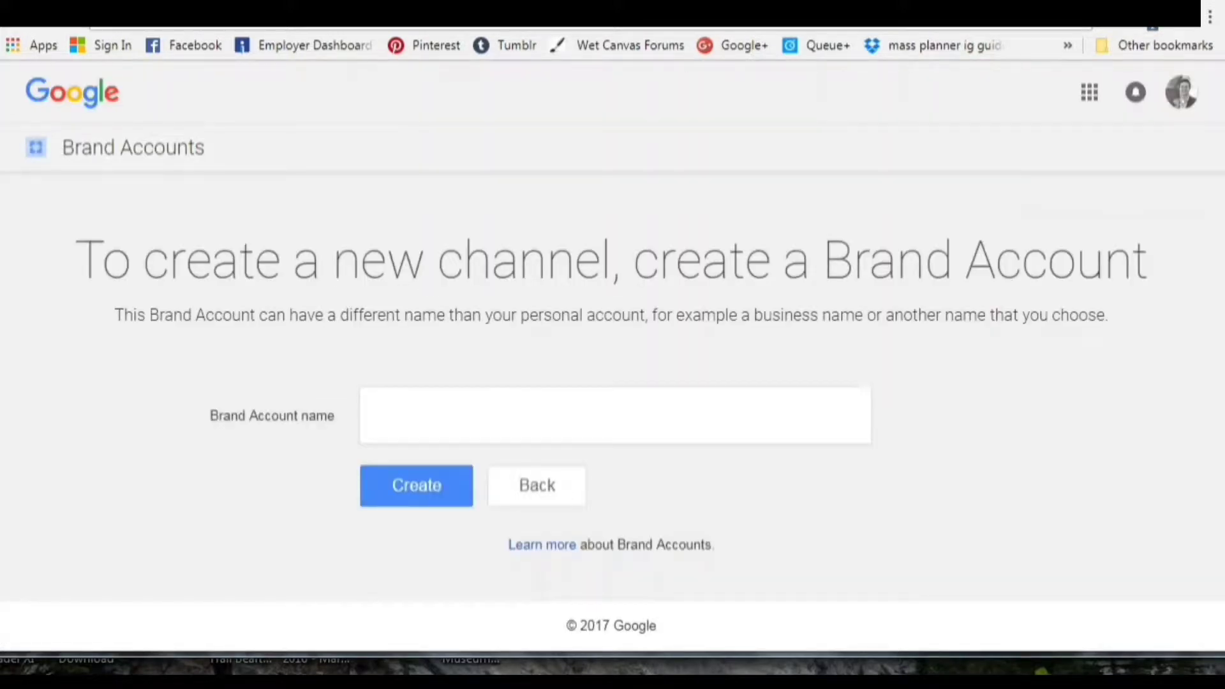
click(614, 427)
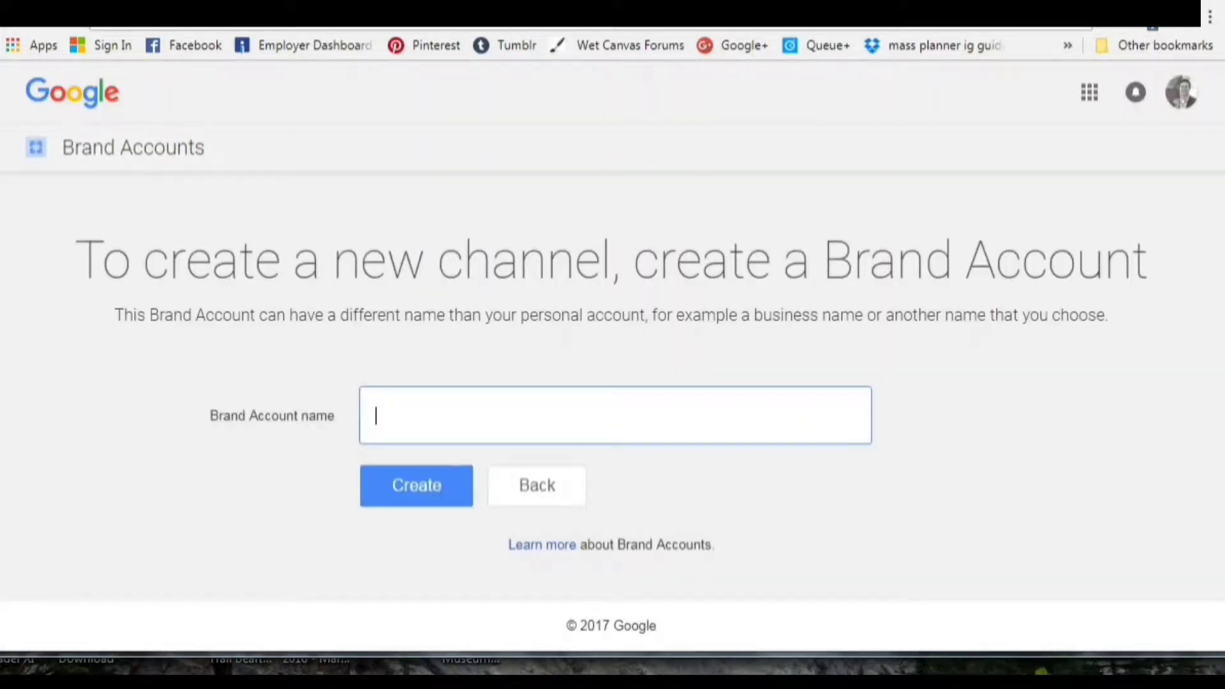
text(Out)
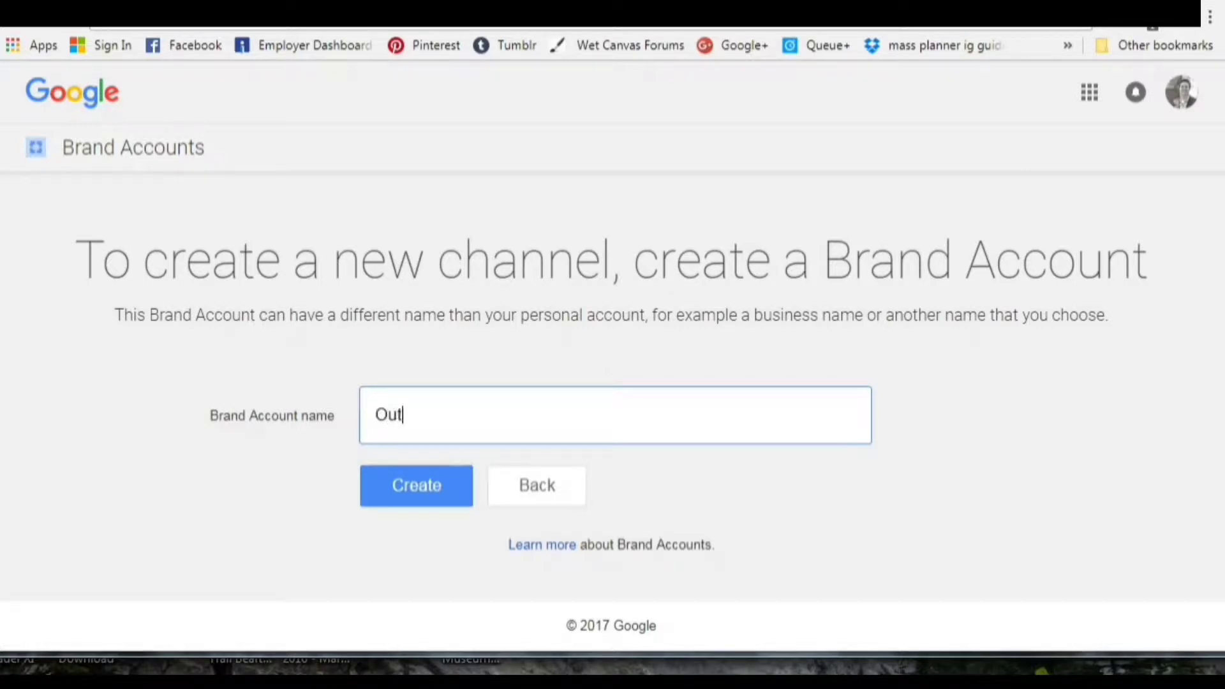
text(doors)
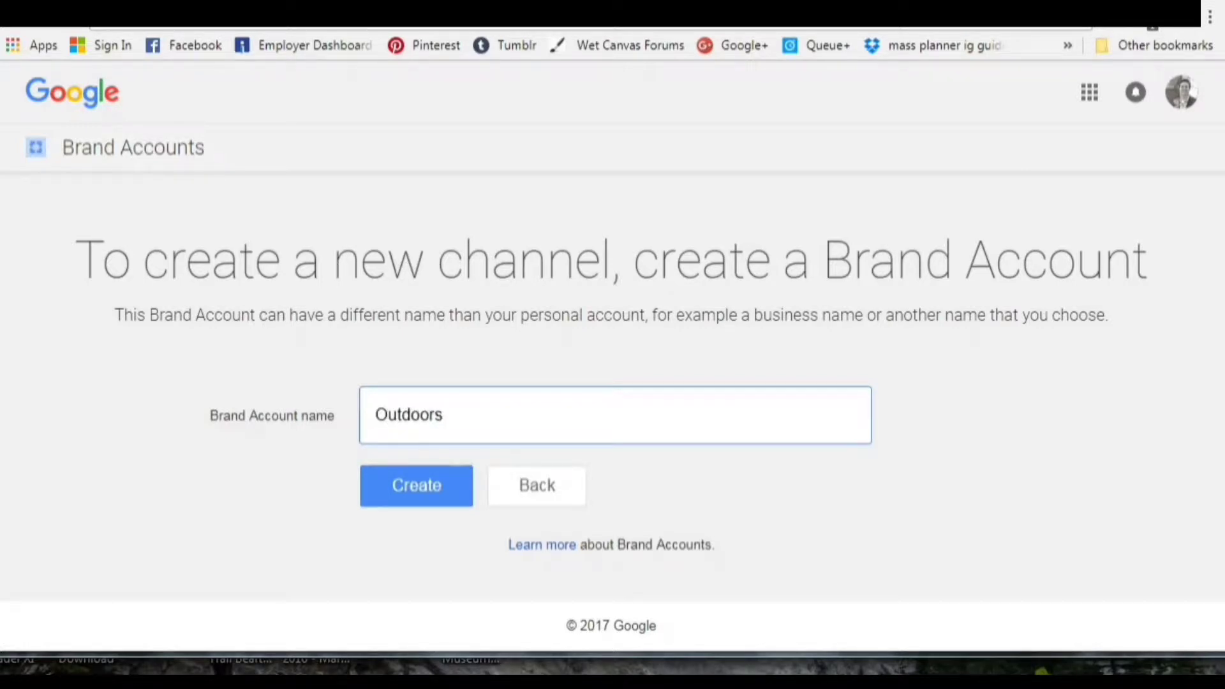
text(& Wildlife)
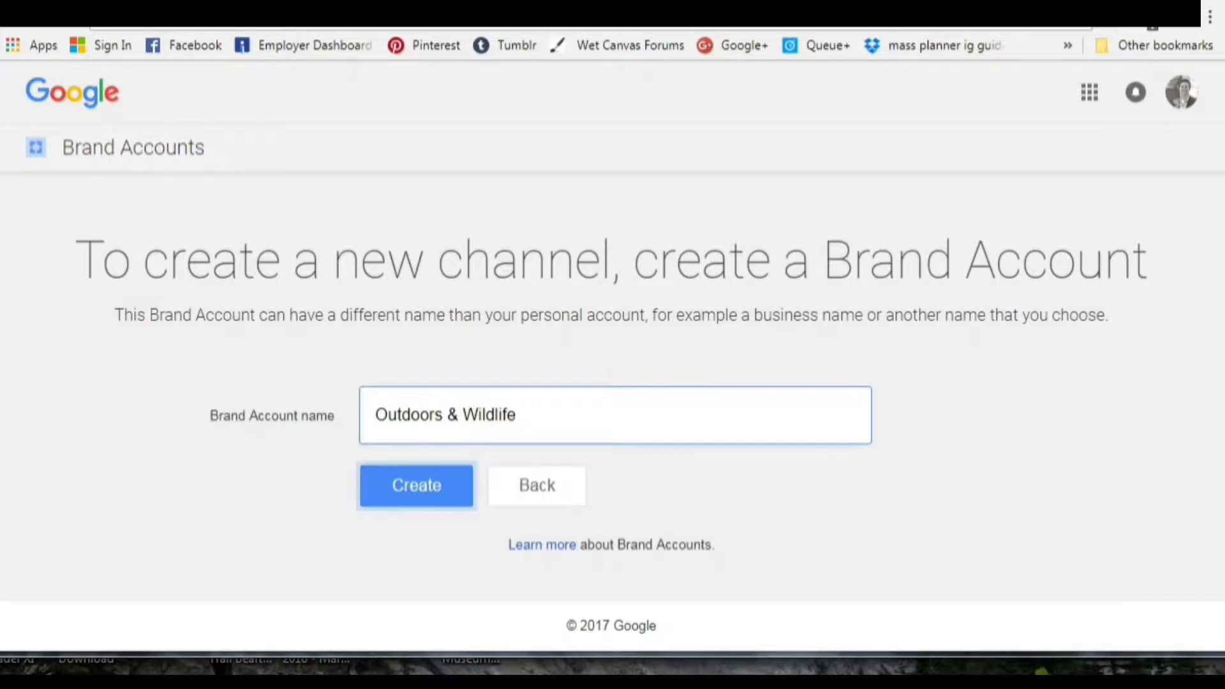
click(416, 484)
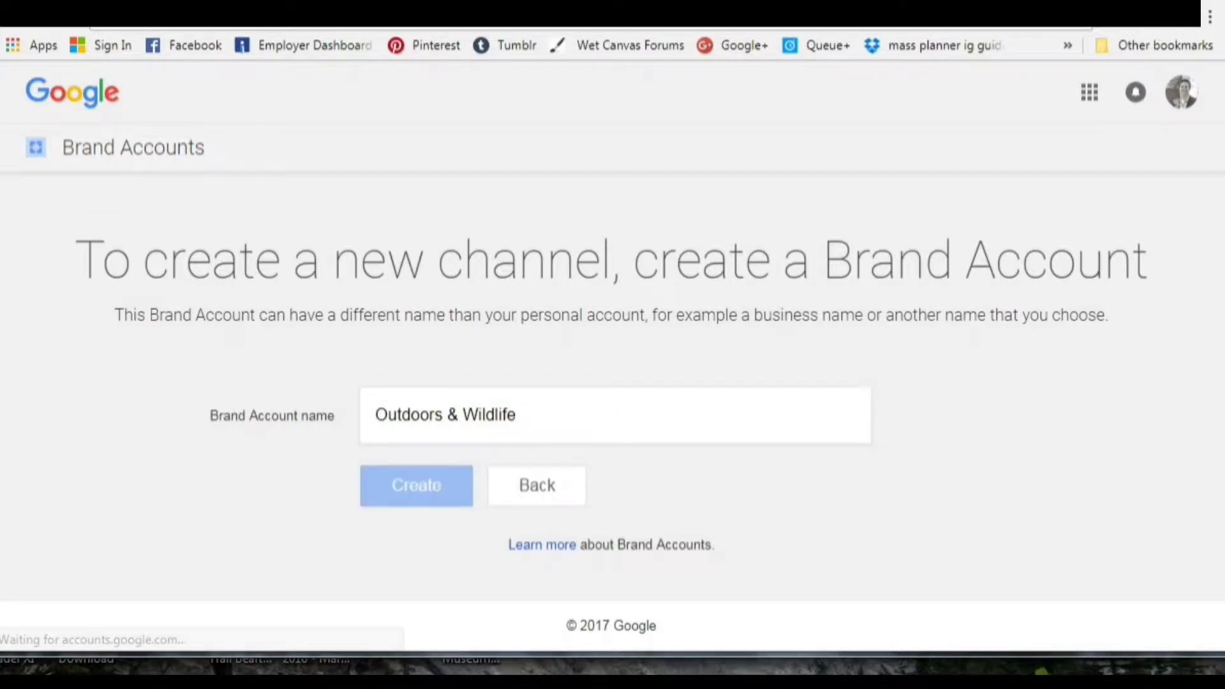
Dismiss the creation confirmation and view the new Outdoors & Wildlife channel
click(416, 485)
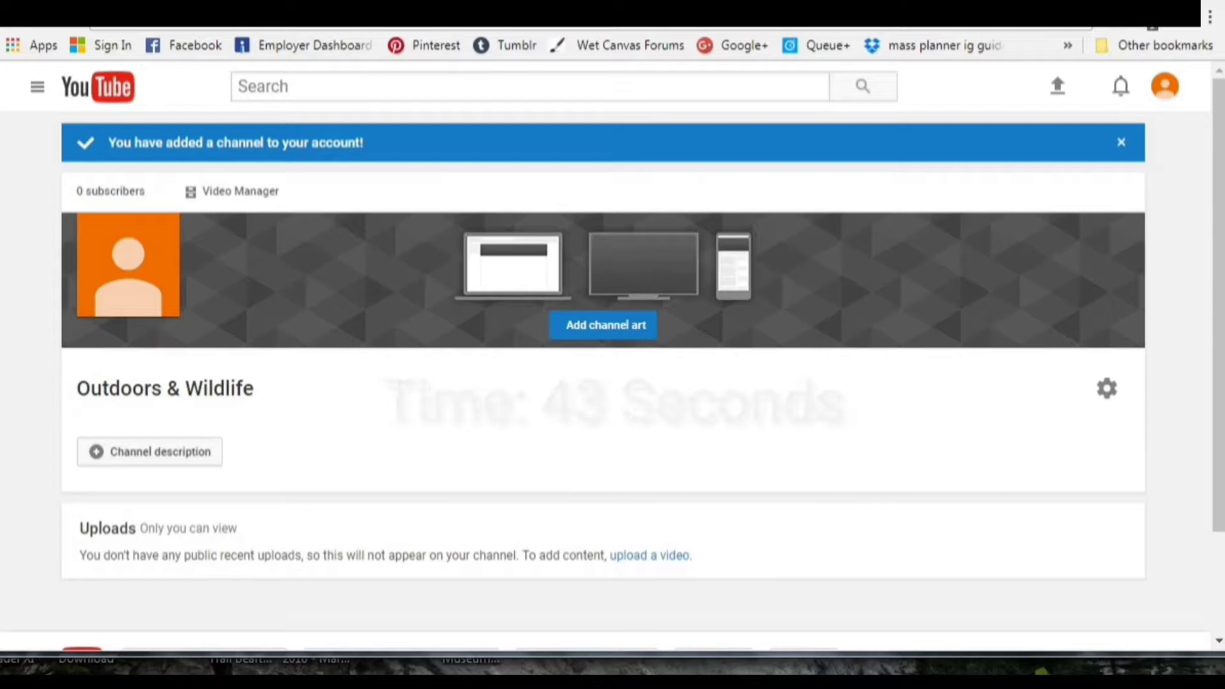
click(1164, 85)
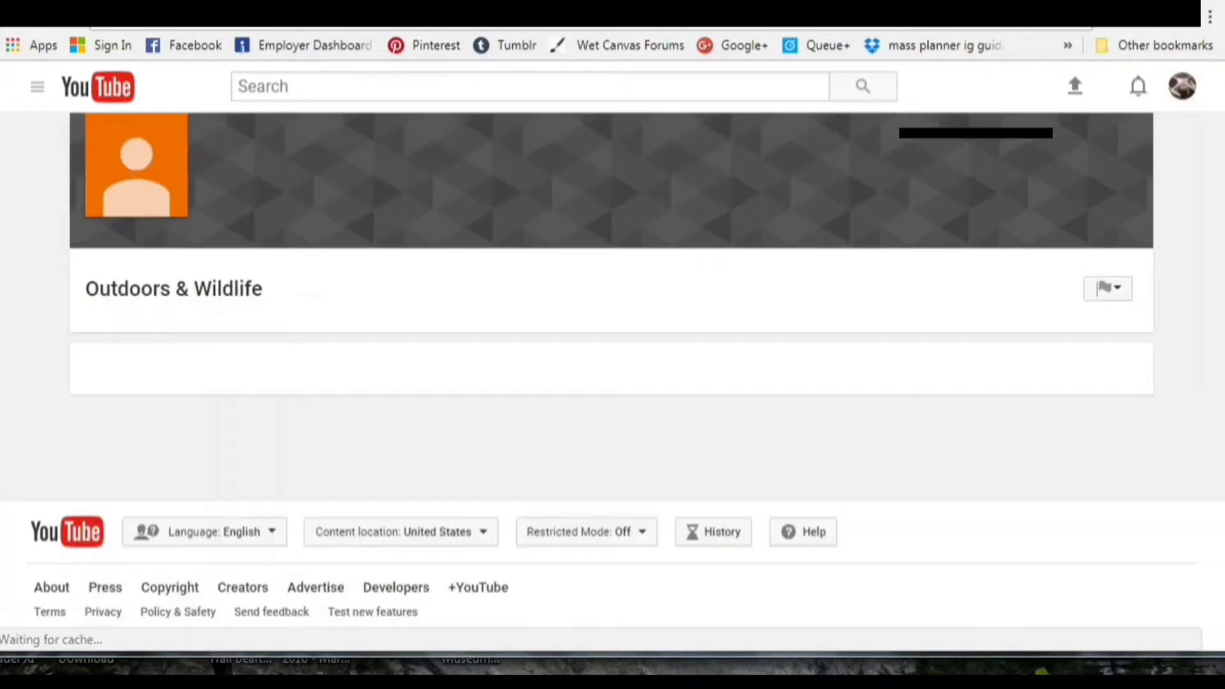
Go to My channel from the guide menu and switch accounts to Outdoors & Wildlife
click(35, 87)
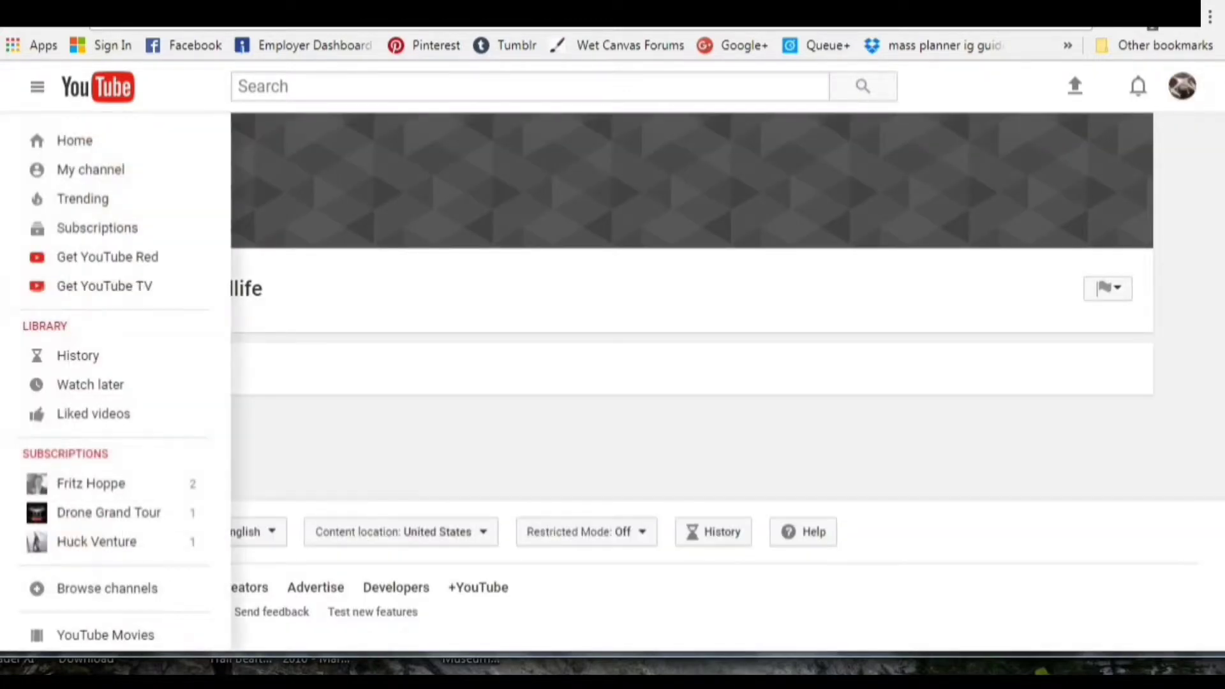
click(89, 169)
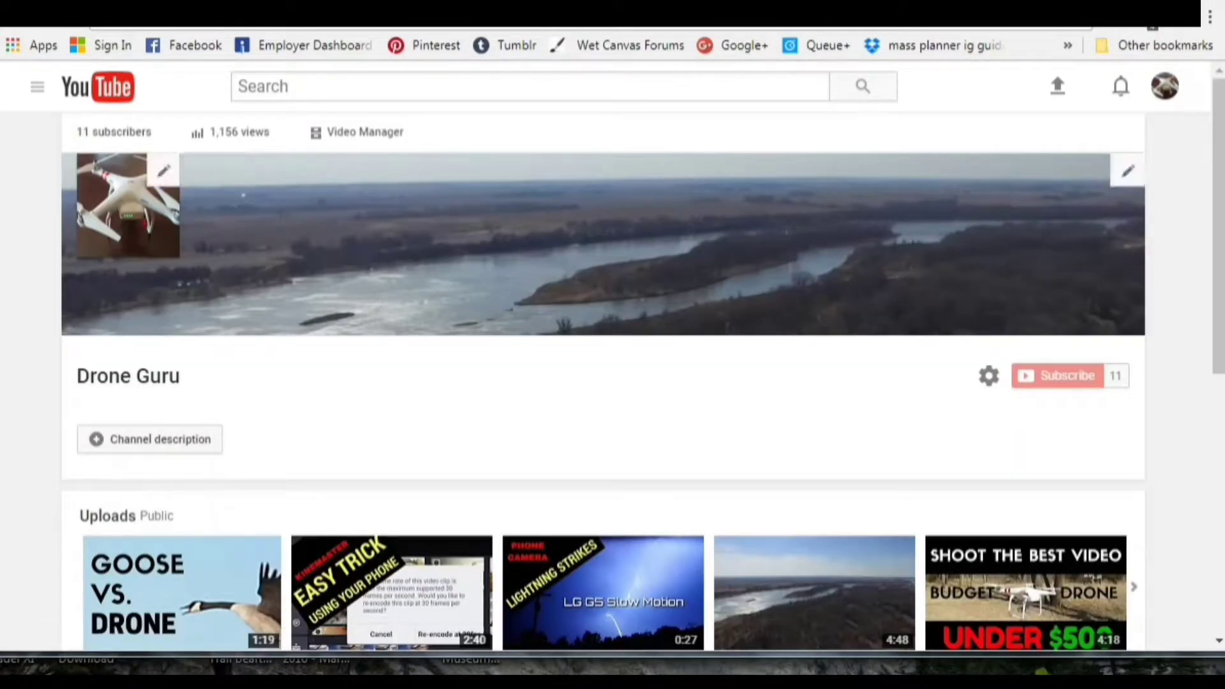
scroll(down, 3)
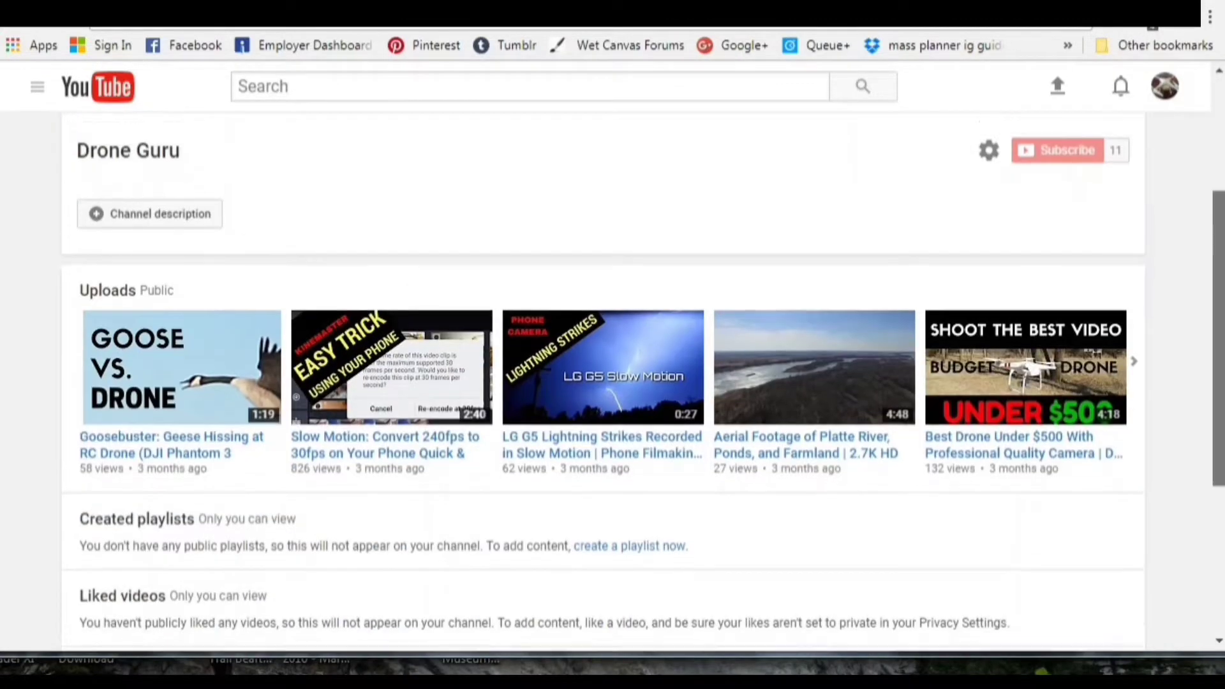
click(1165, 87)
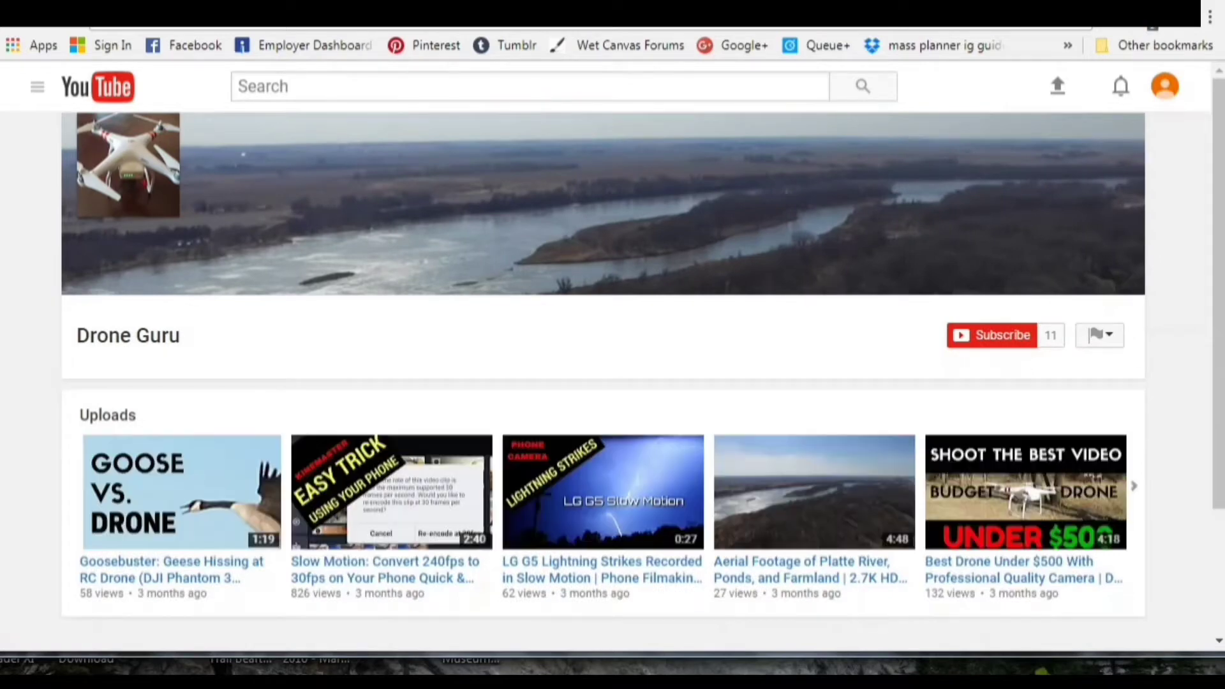
Reach the Outdoors & Wildlife channel page and begin adding channel art
click(35, 86)
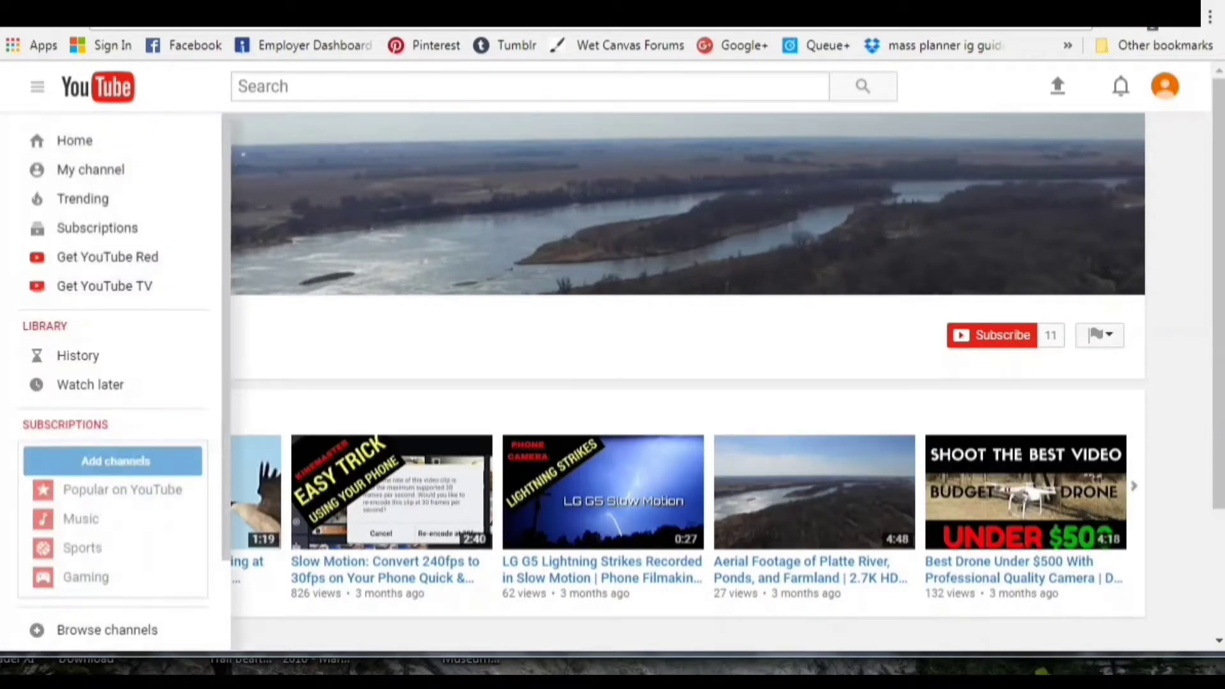
click(89, 170)
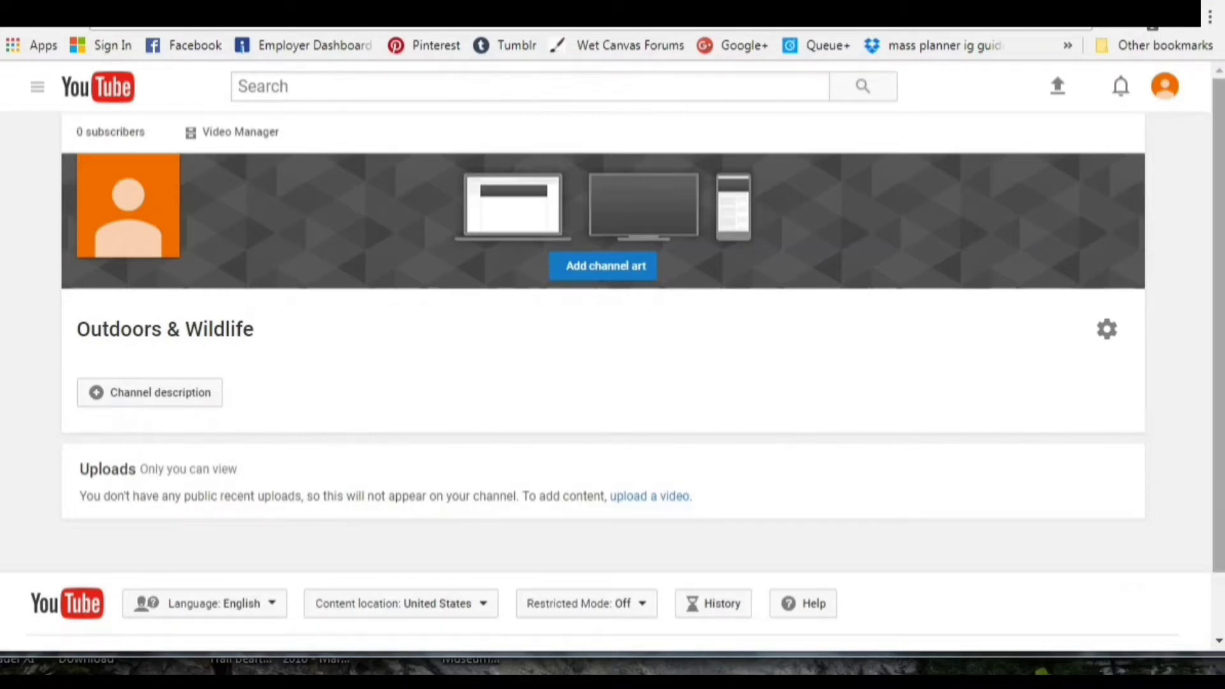
scroll(down, 3)
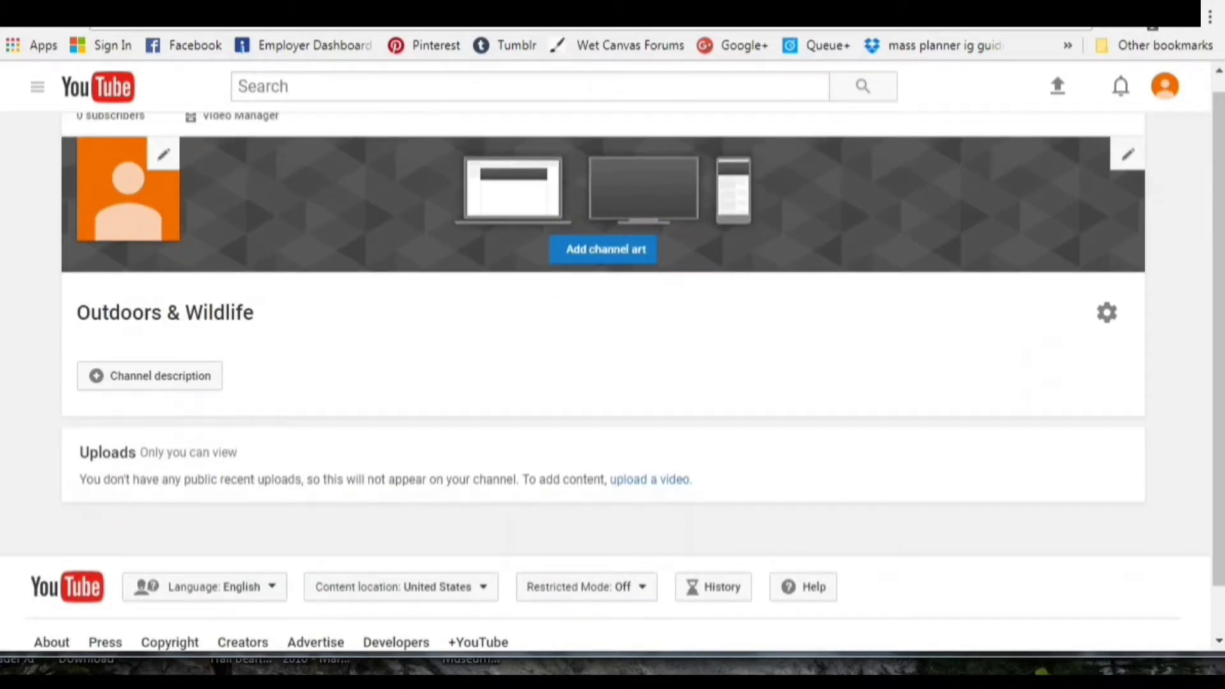
click(603, 249)
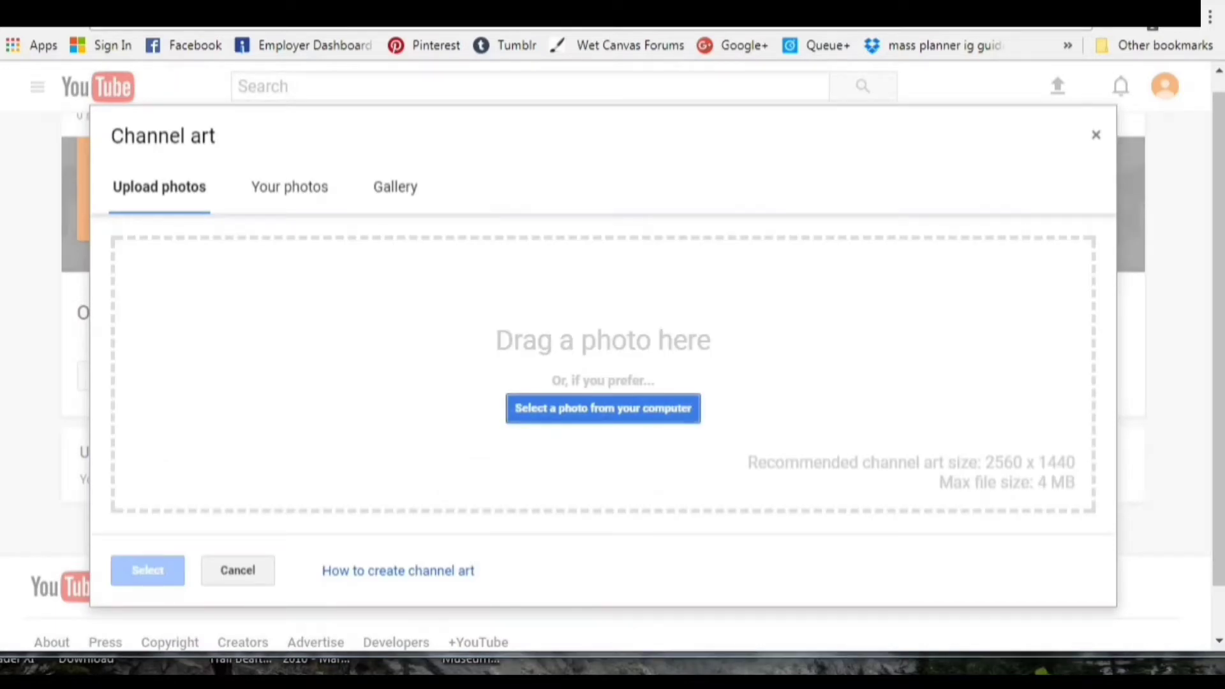
Choose the wide mountain landscape photo from the Beartooth Aug 2013 pictures as channel art
click(602, 408)
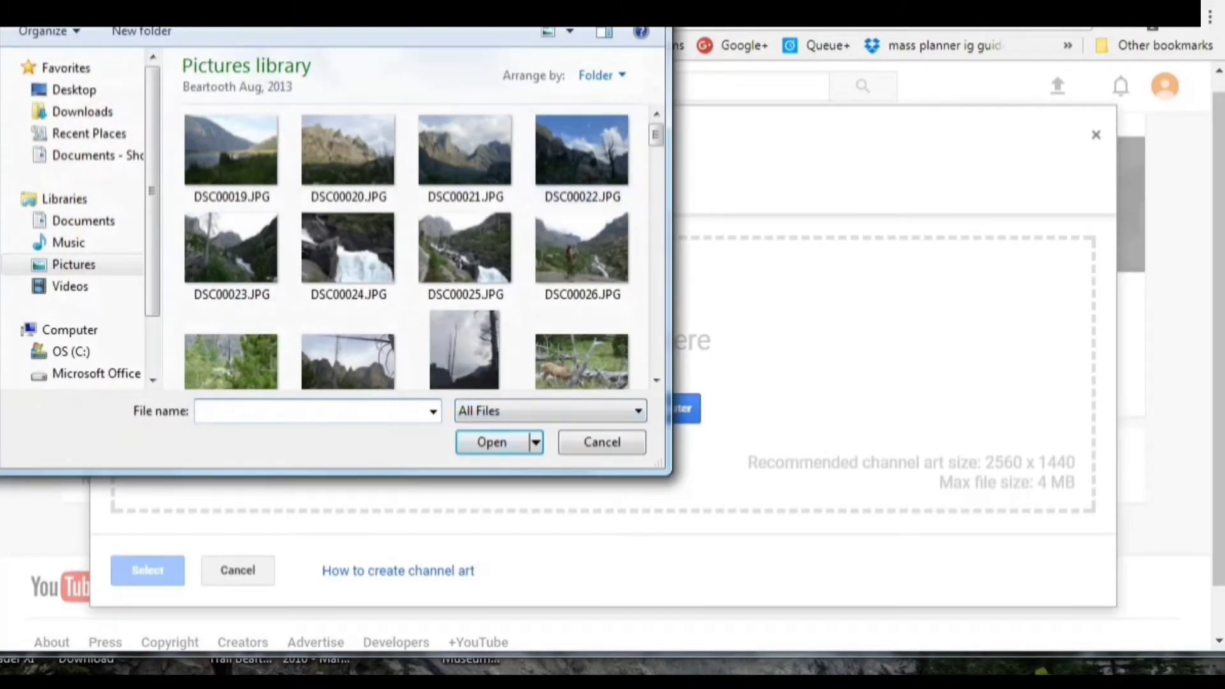
scroll(down, 3)
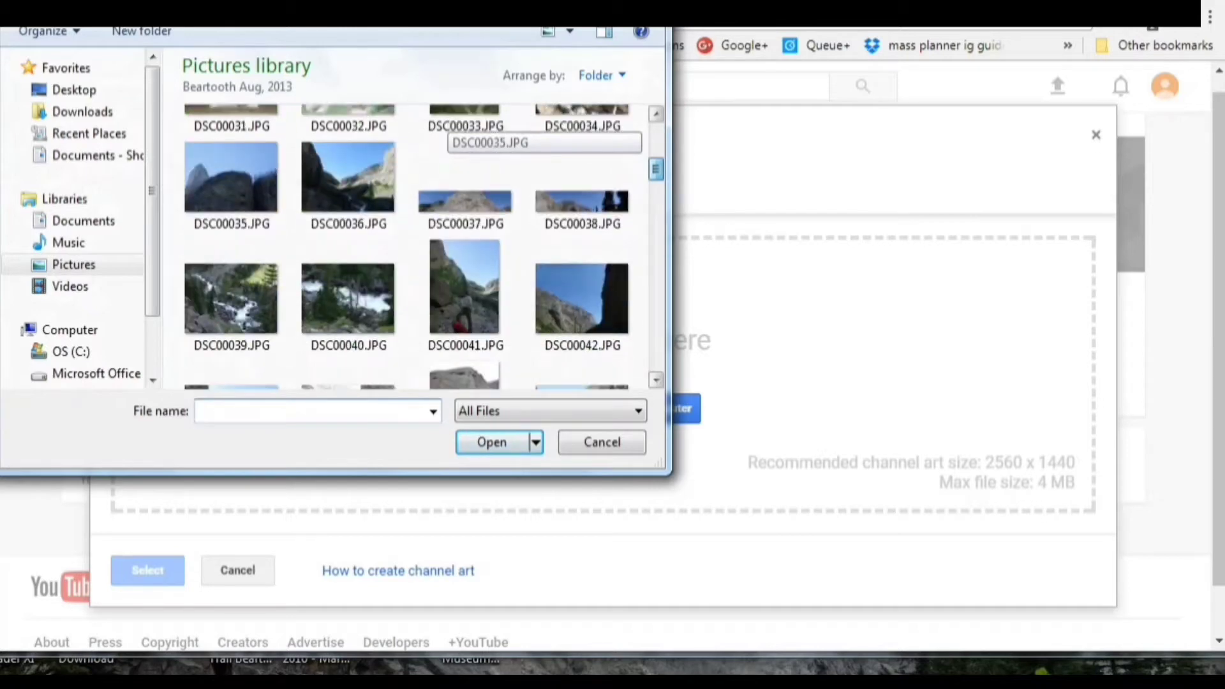
scroll(down, 3)
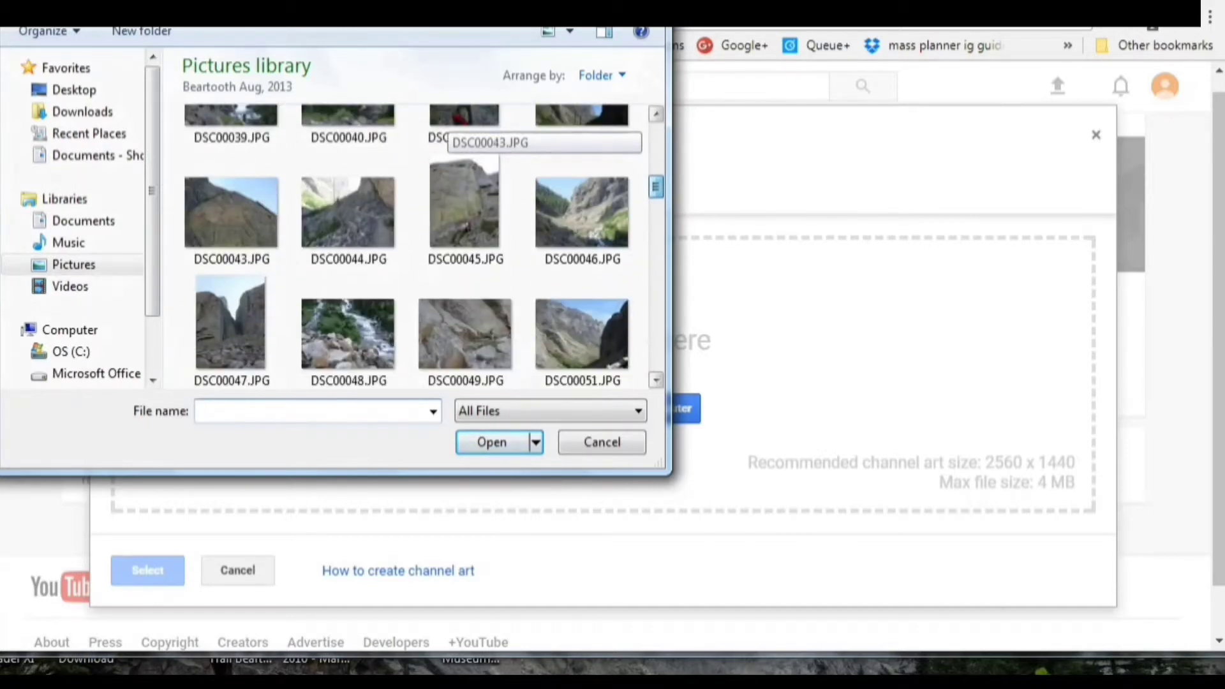
scroll(down, 3)
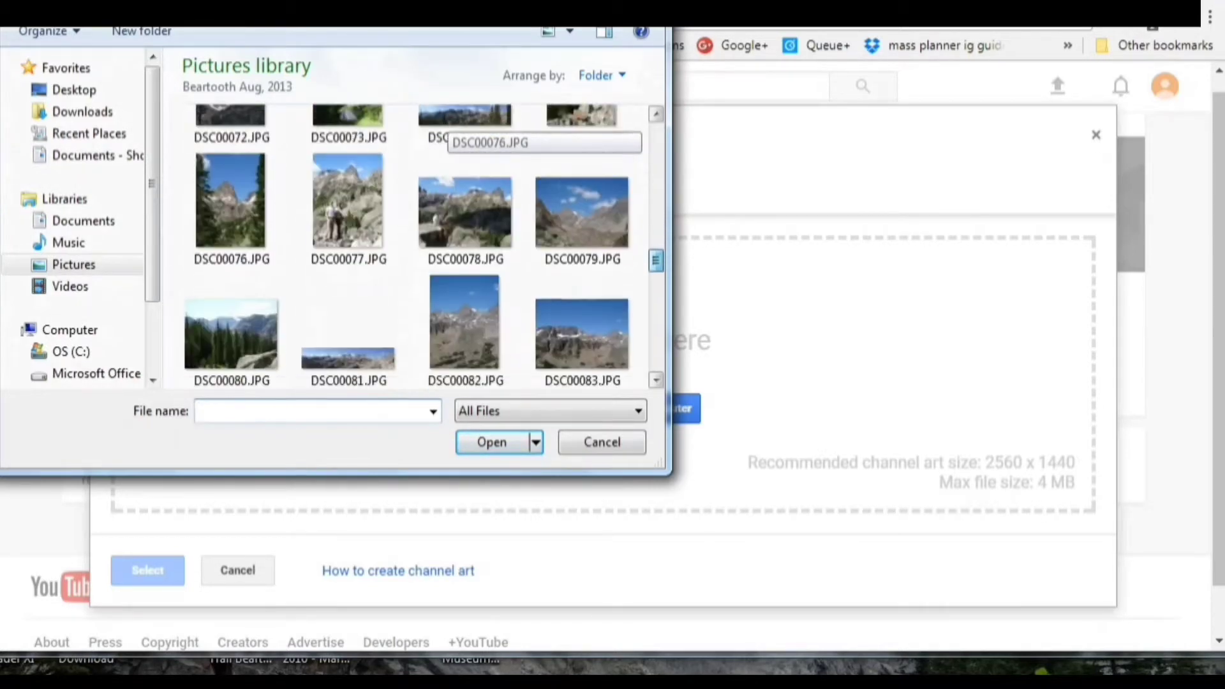
scroll(down, 3)
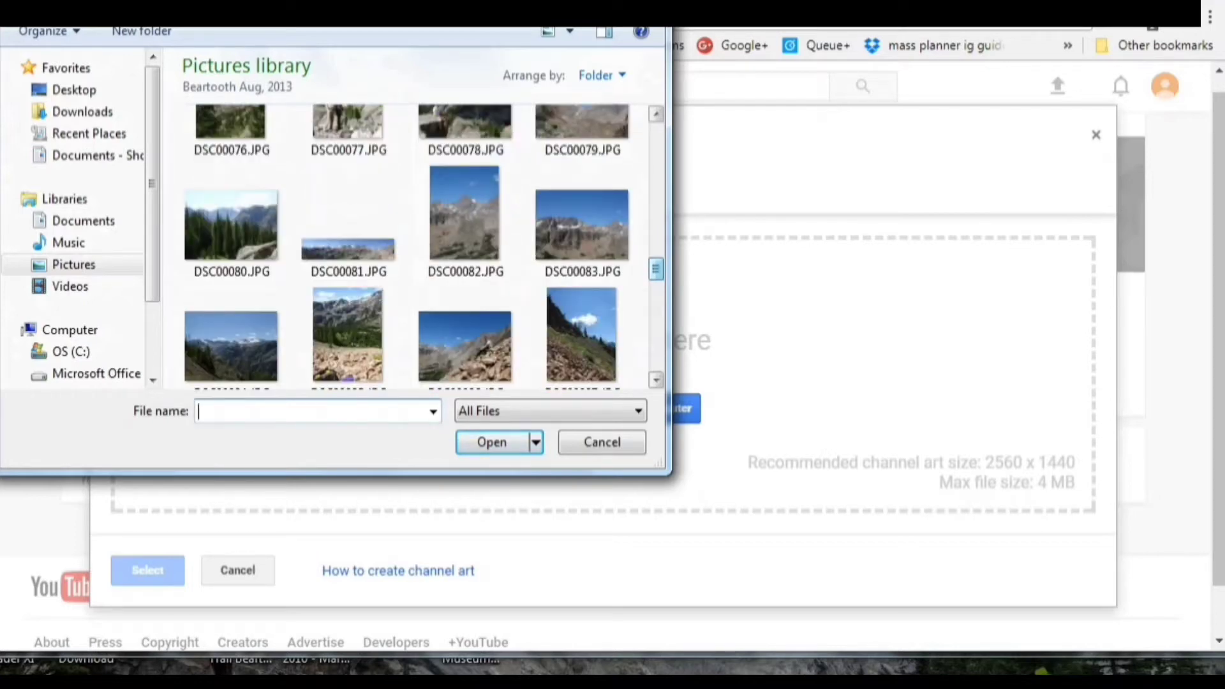
click(230, 347)
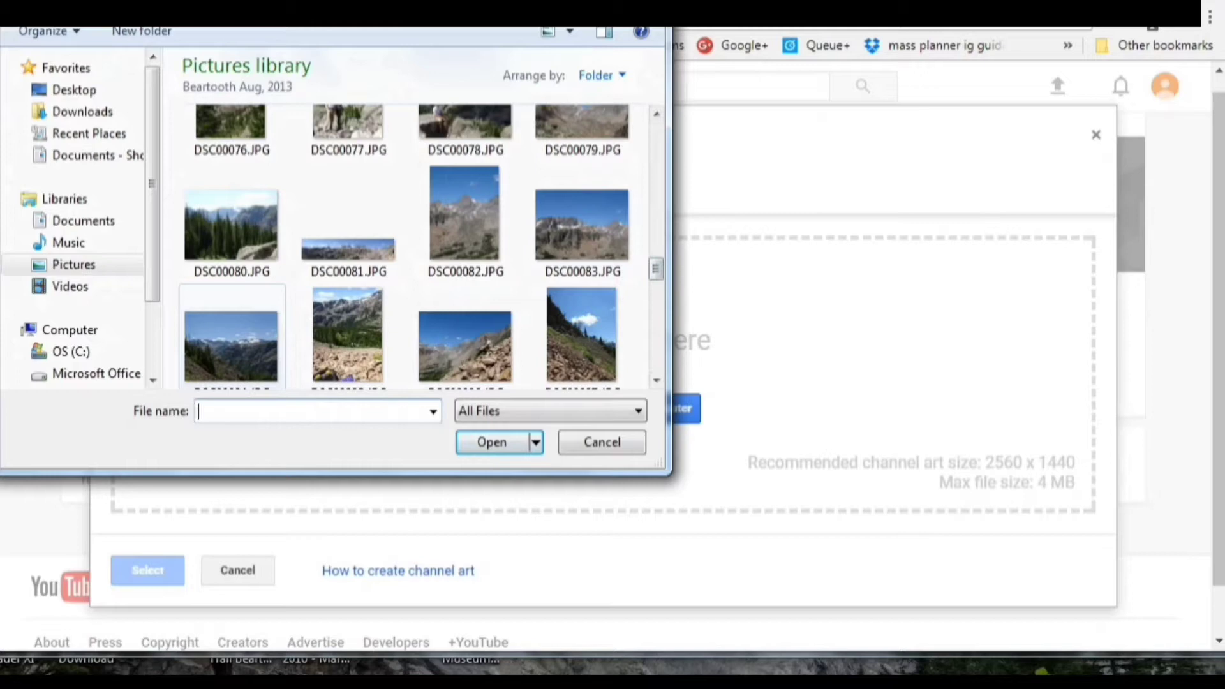
click(232, 225)
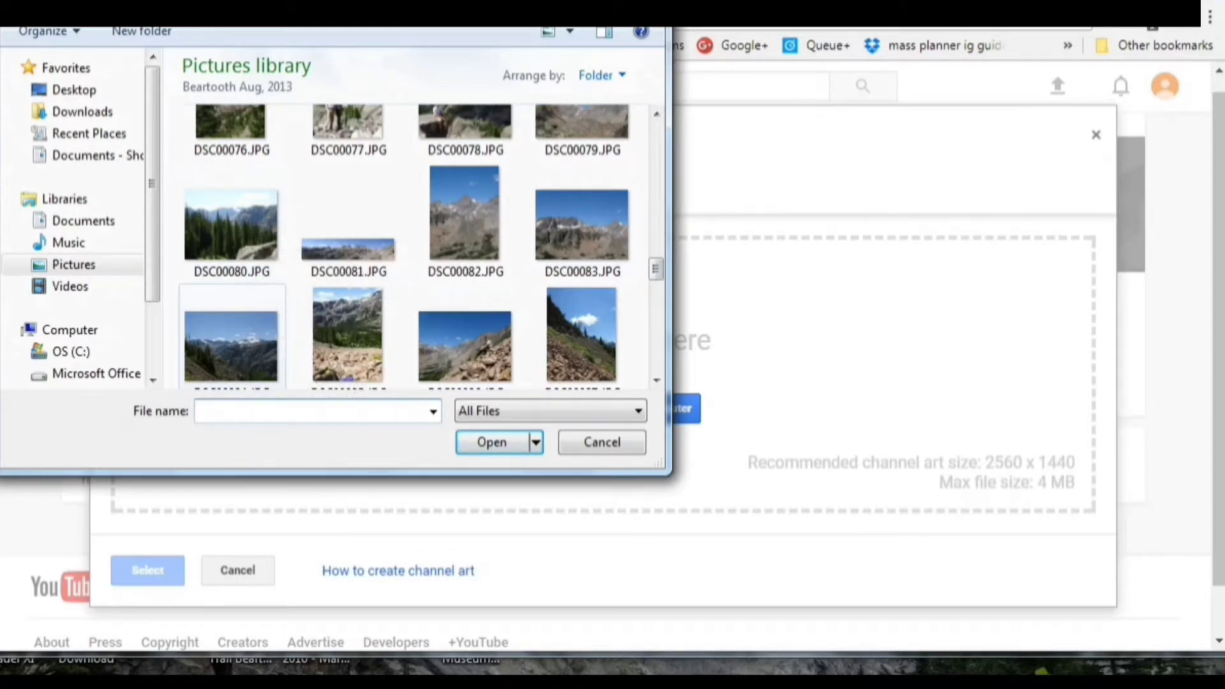
click(491, 442)
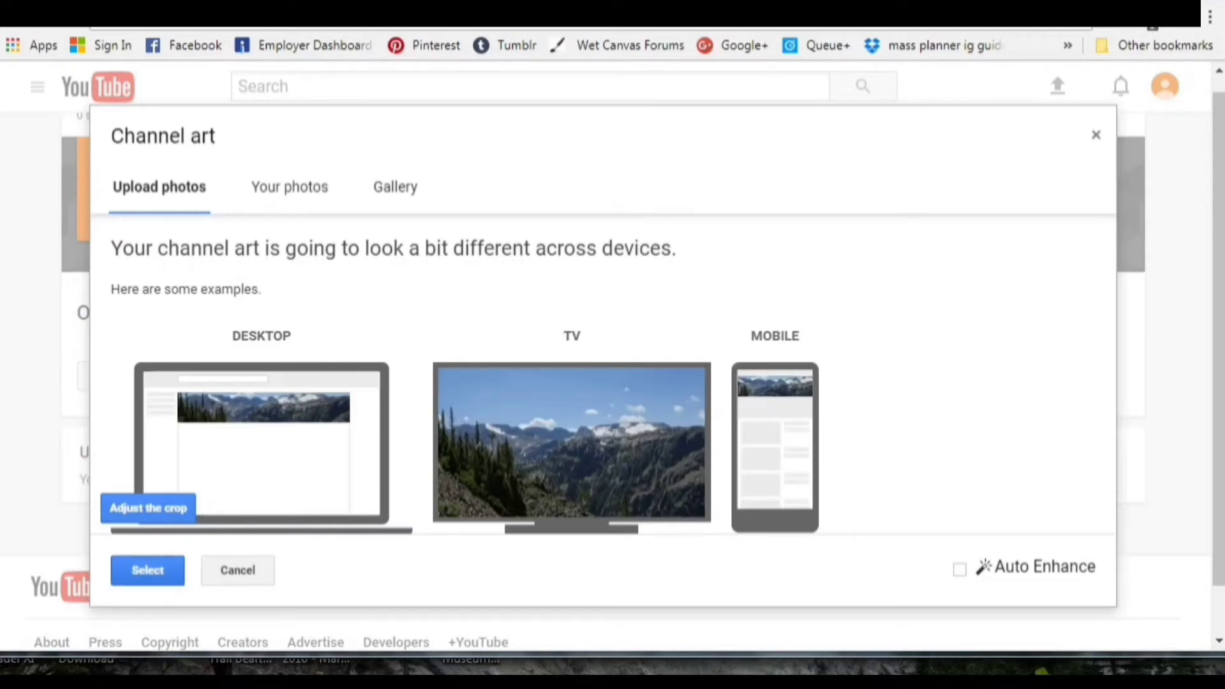
Accept the mountain photo's device previews and save it as the channel art
click(148, 570)
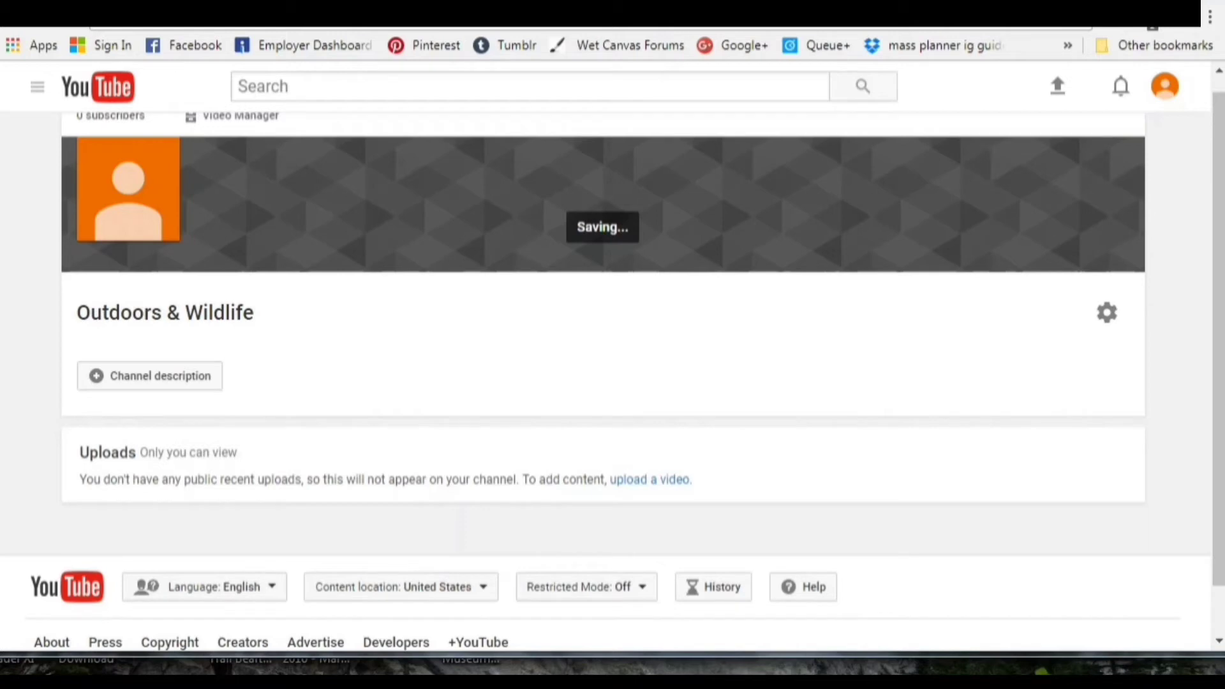